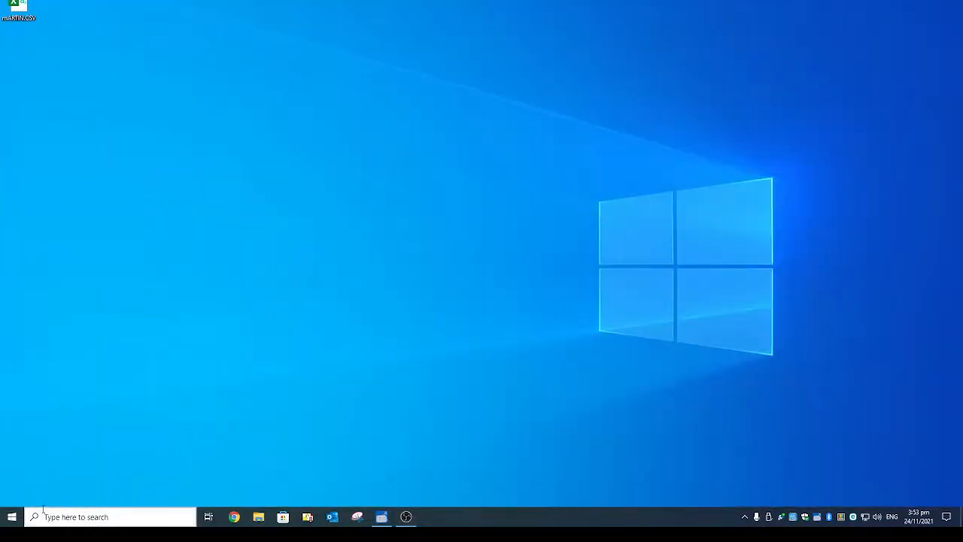
- Search the Start menu for 'E520' to launch the SE520 DataLogger app
left_click(12, 517)
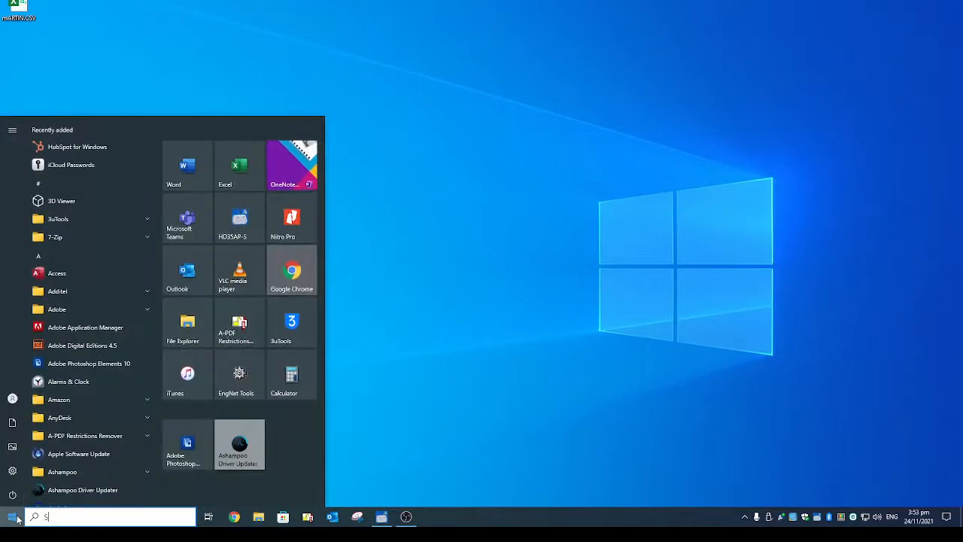
type("E520")
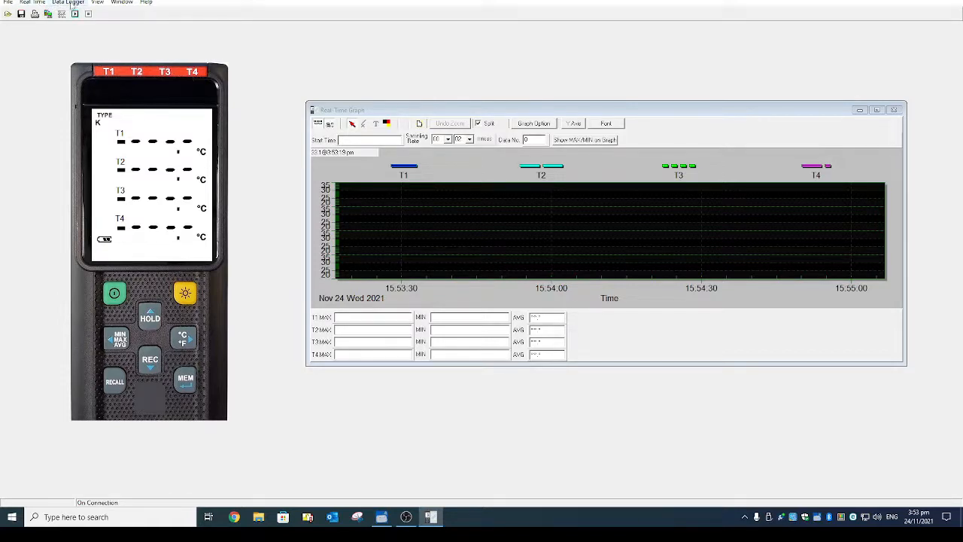
- Load the recorded February 2016 temperature data set from the Data Logger menu
left_click(68, 3)
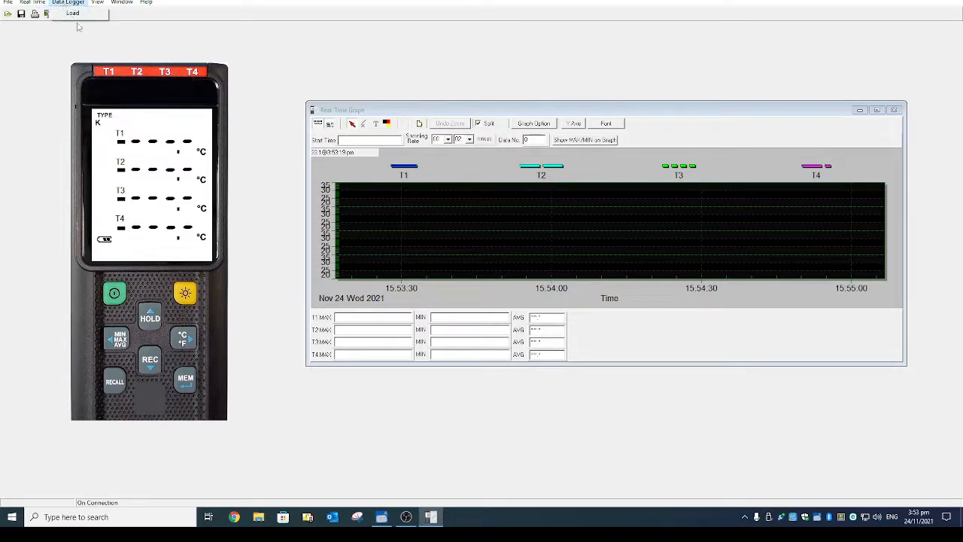
left_click(72, 13)
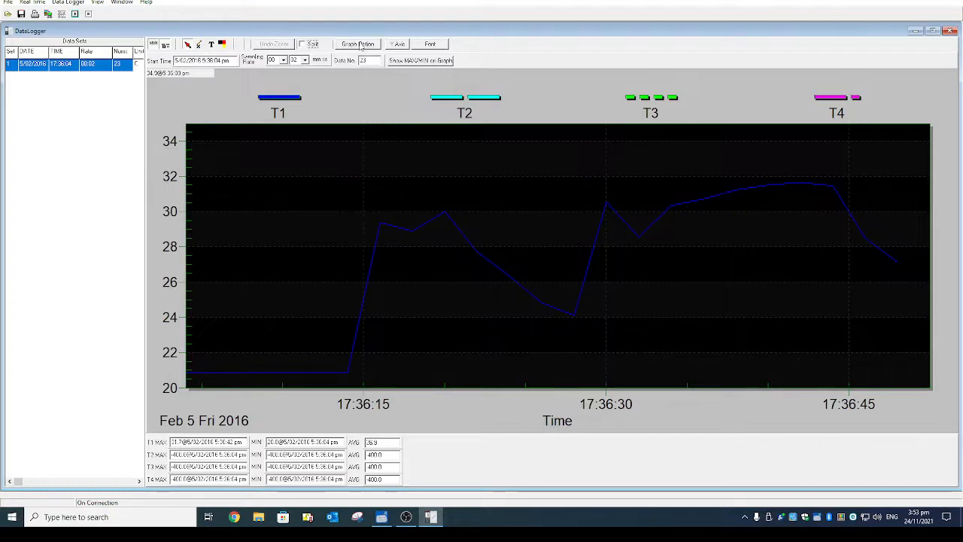
- Set the Graph Background colour to white in Graph Option and save the change
left_click(358, 43)
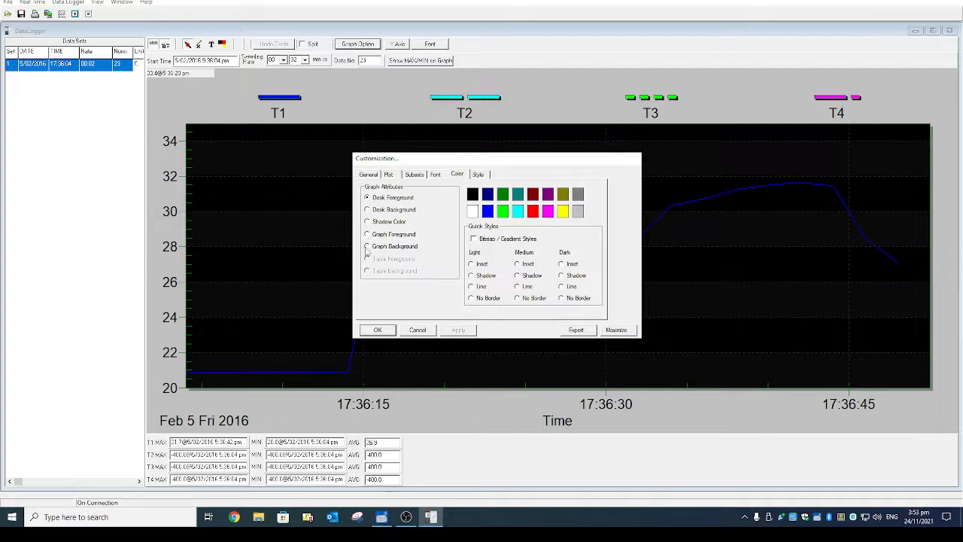
left_click(472, 212)
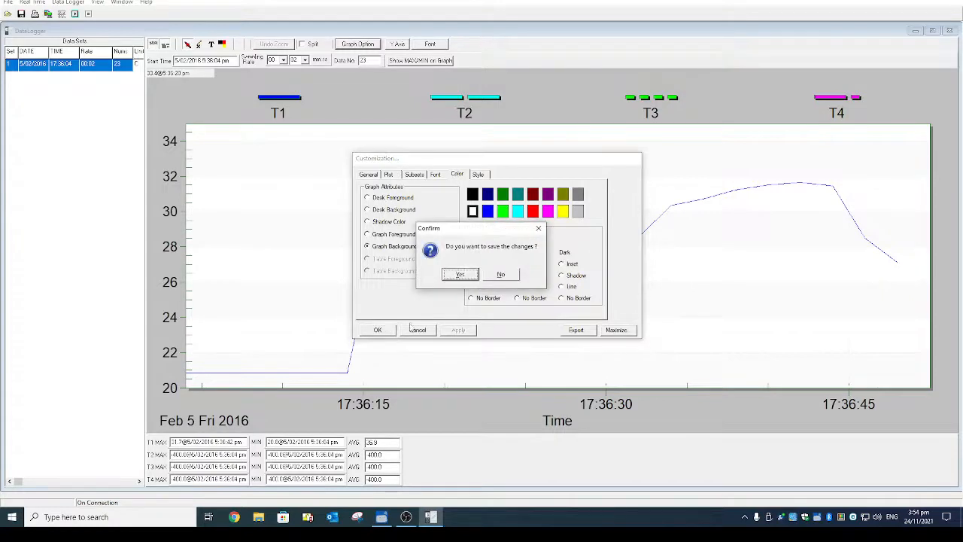
left_click(460, 274)
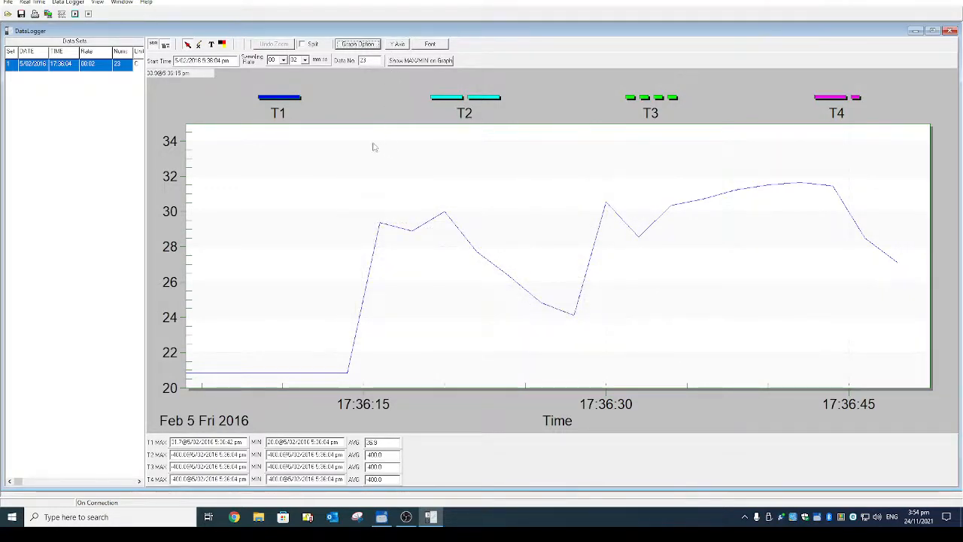
mouse_move(420, 214)
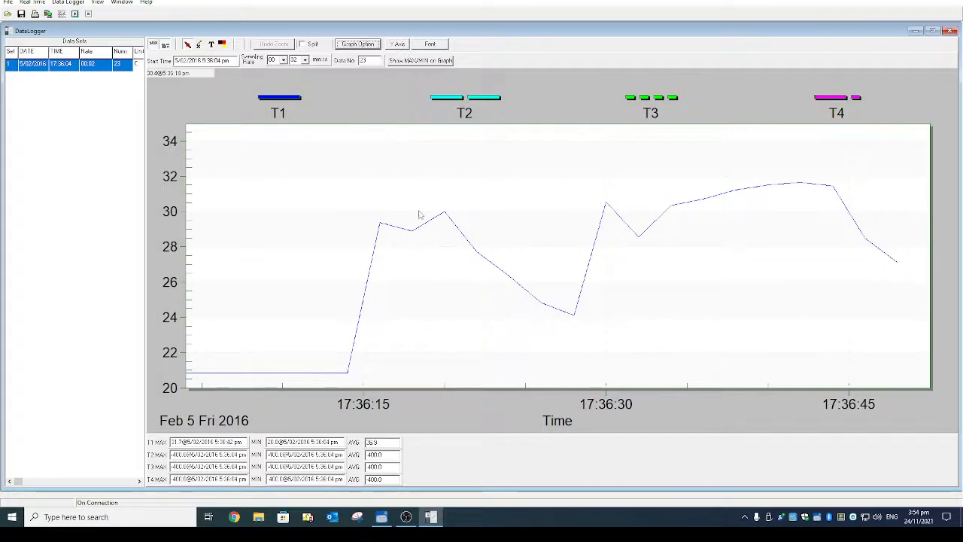
- Export the white-background graph as an image to the clipboard
left_click(358, 43)
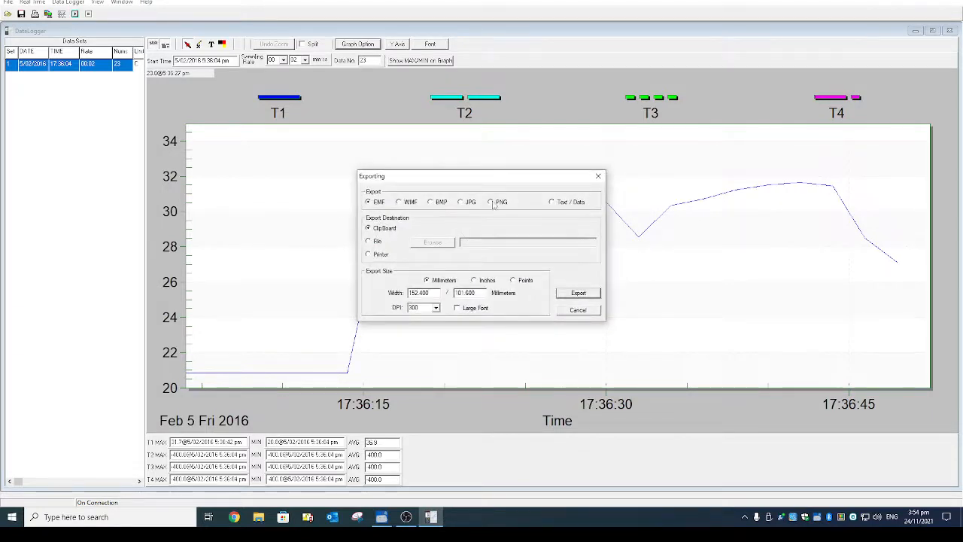
left_click(460, 201)
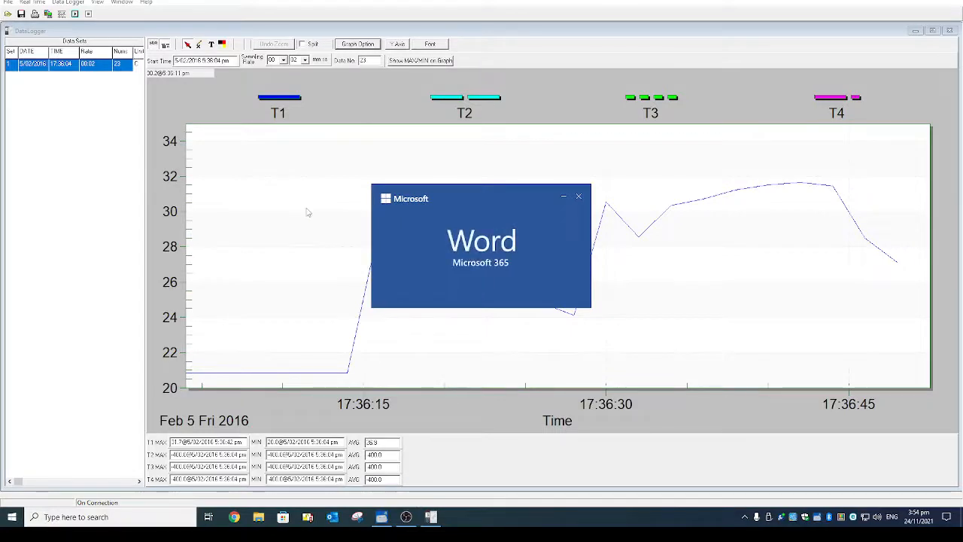
- Paste the graph into a new Word document, enlarge it, and close without saving
left_click(455, 517)
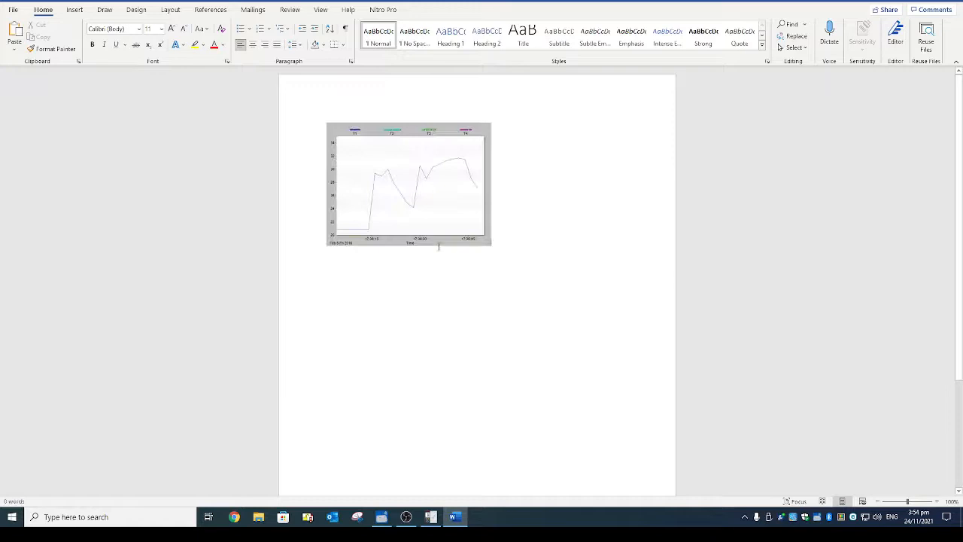
left_click(408, 184)
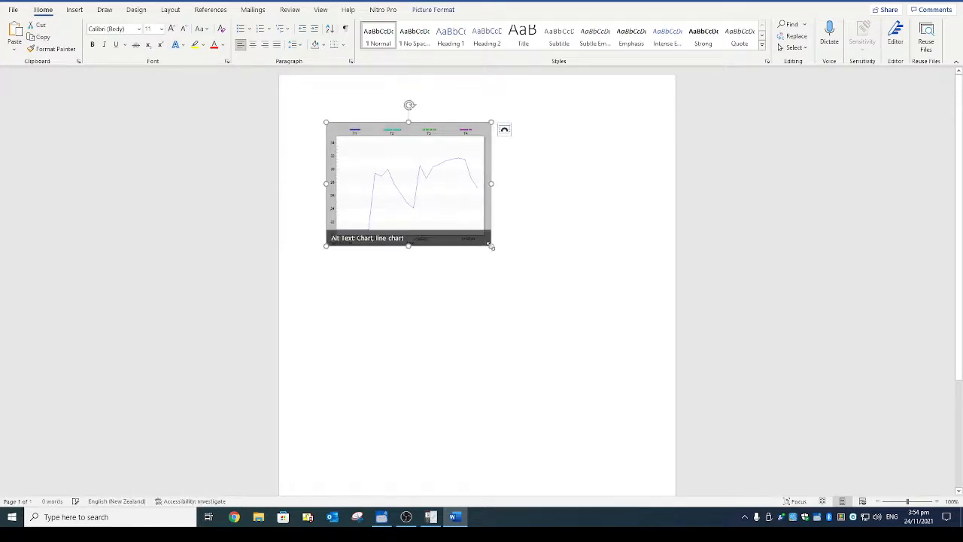
left_click_drag(493, 246, 638, 354)
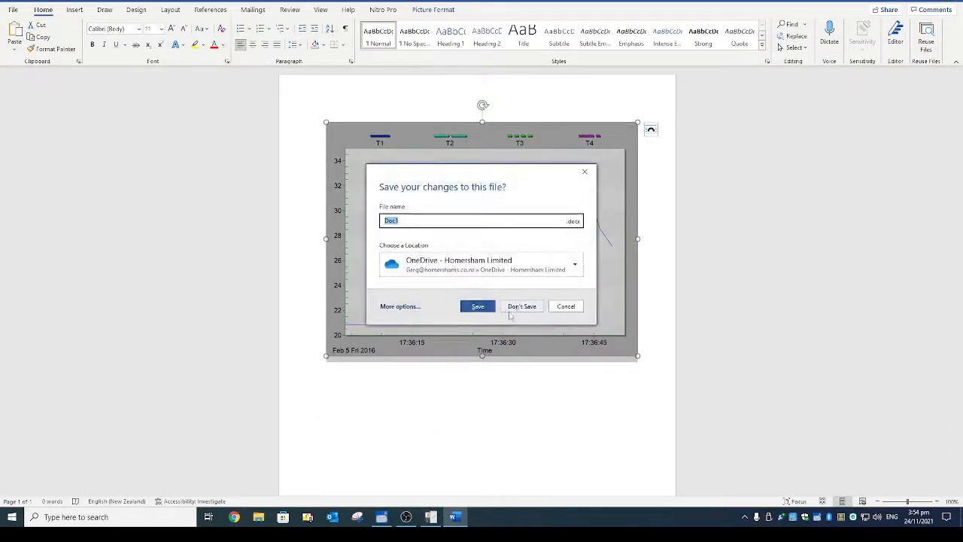
left_click(522, 306)
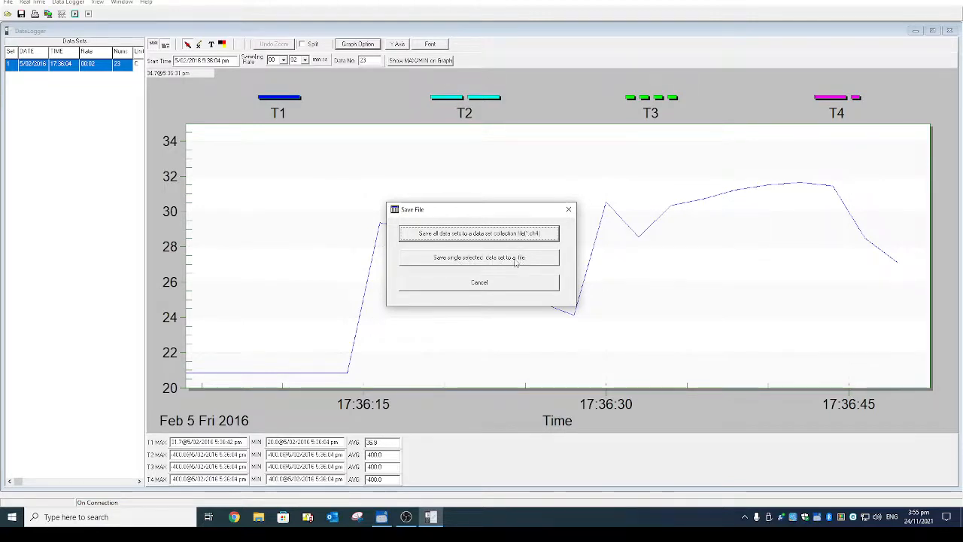
- Save the single selected data set as EXCEL CSV file 'Martin', replacing the existing file
left_click(479, 257)
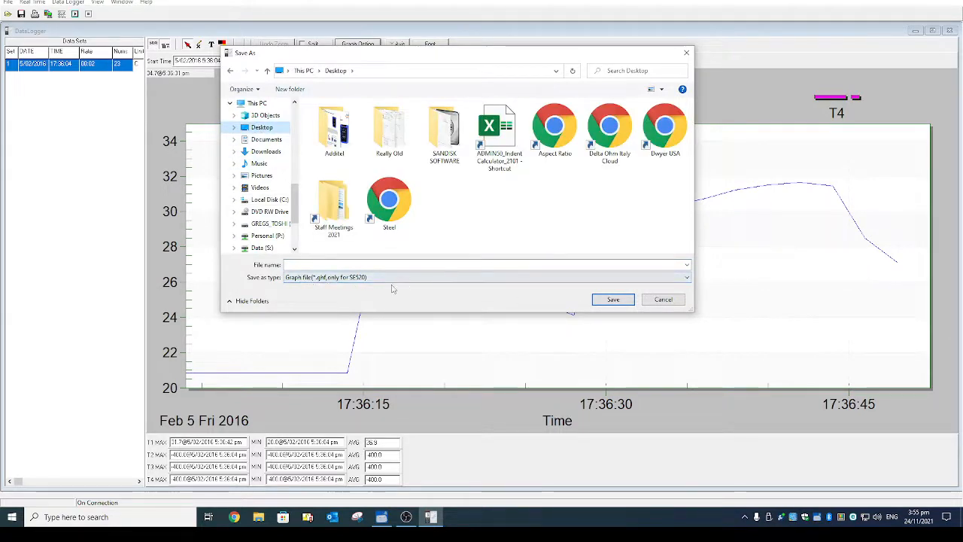
mouse_move(620, 277)
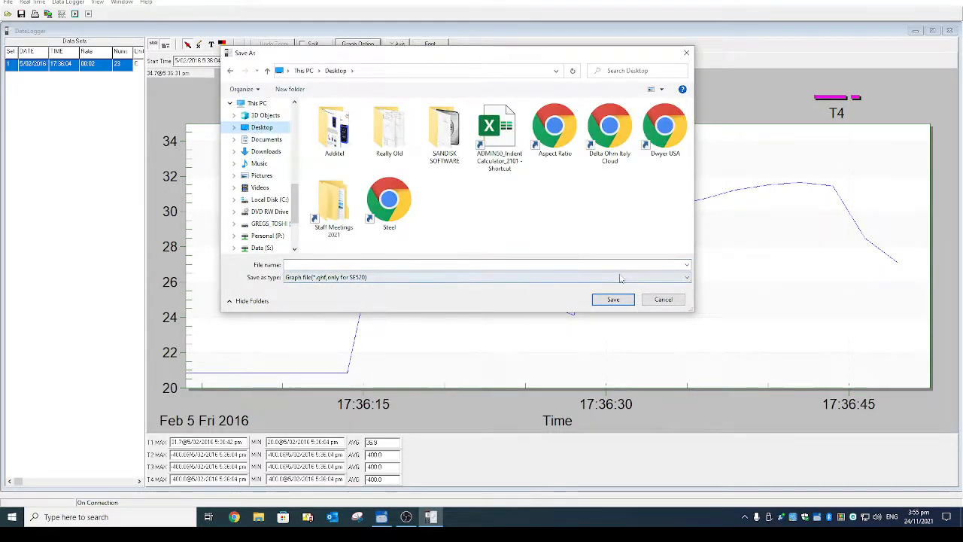
left_click(684, 277)
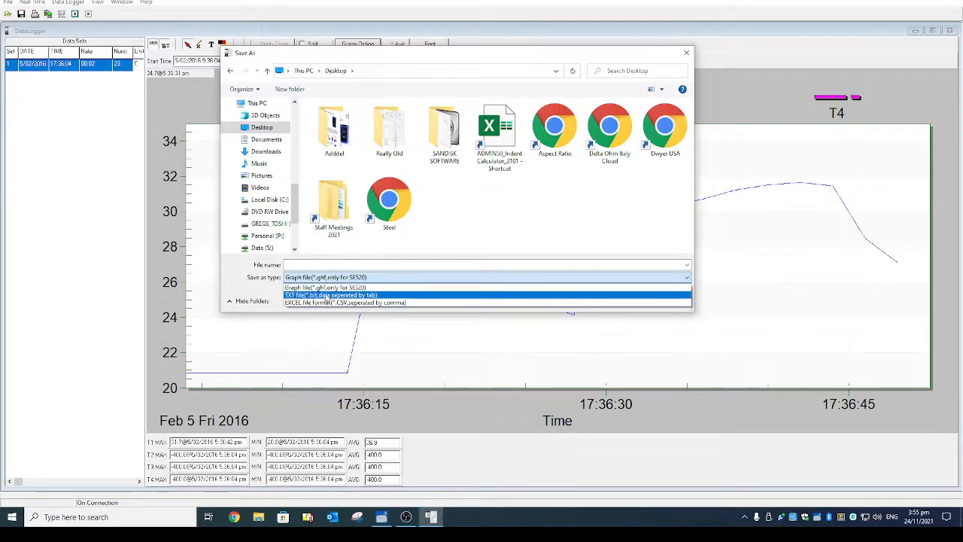
left_click(344, 302)
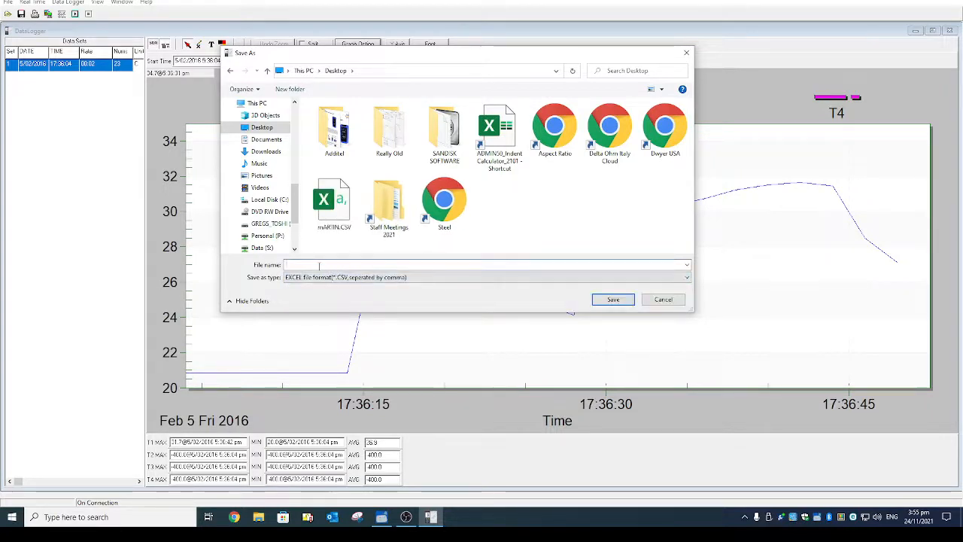
type("mA")
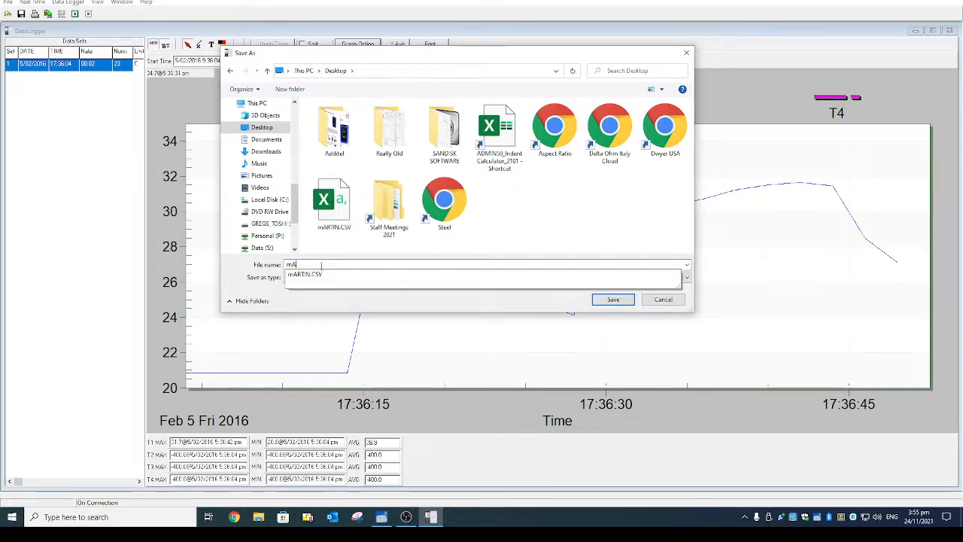
type("Martin")
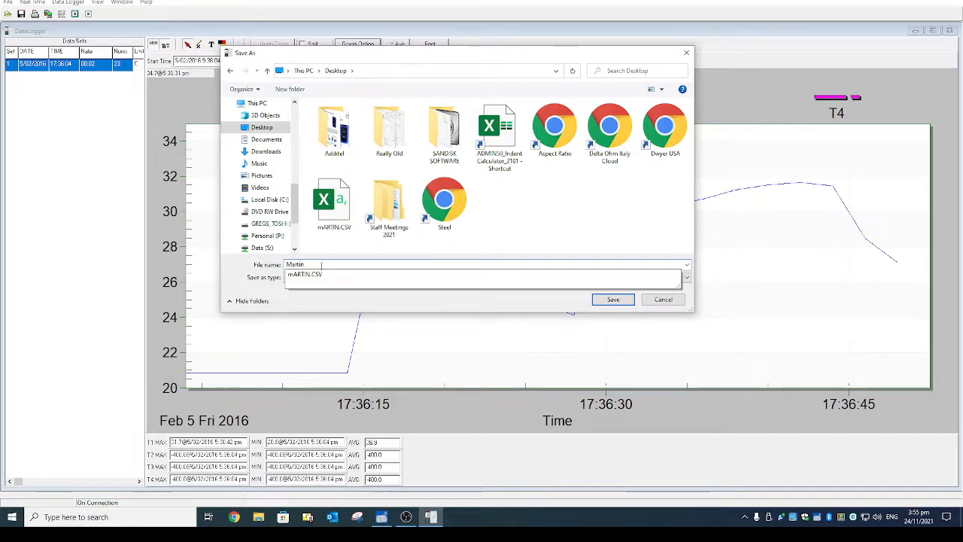
left_click(612, 299)
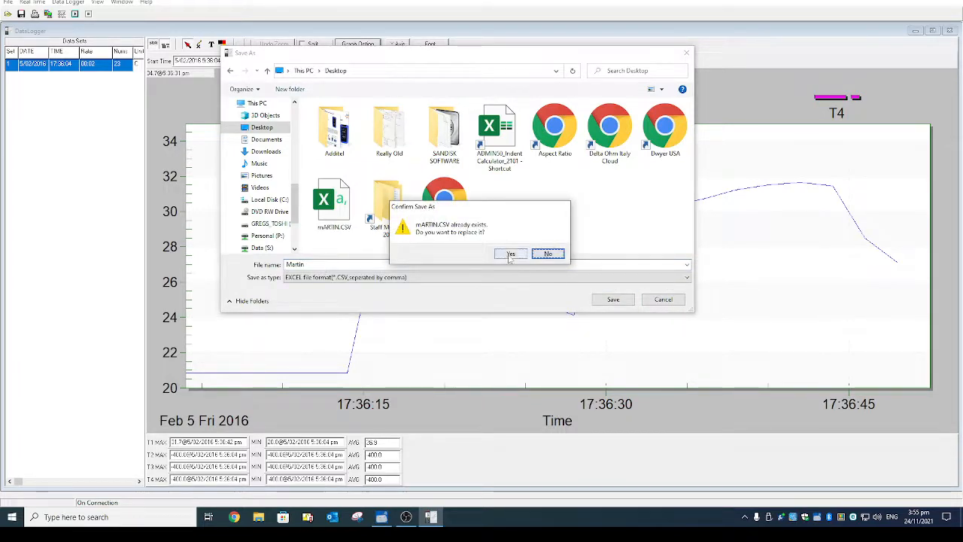
left_click(510, 253)
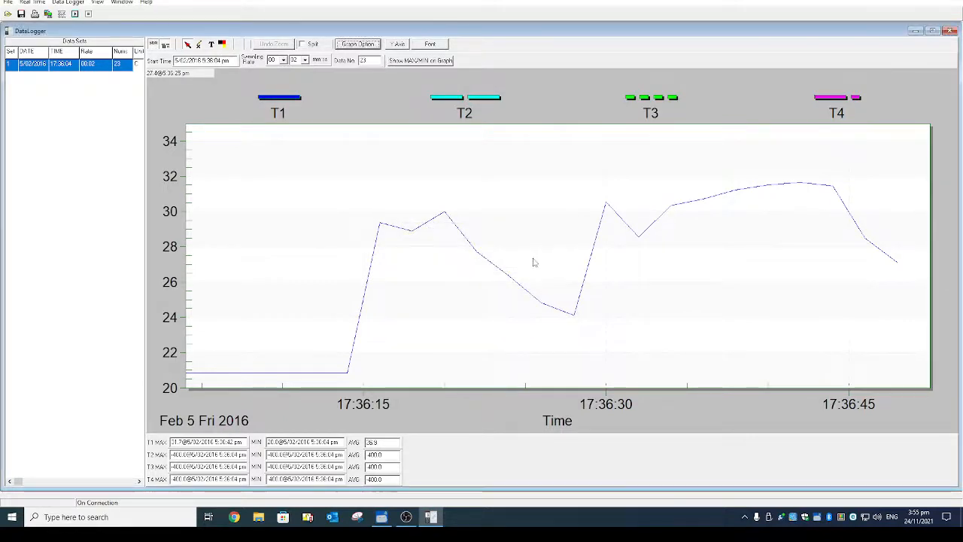
- Minimize DataLogger and open the Martin CSV file from the desktop in Excel
left_click(924, 30)
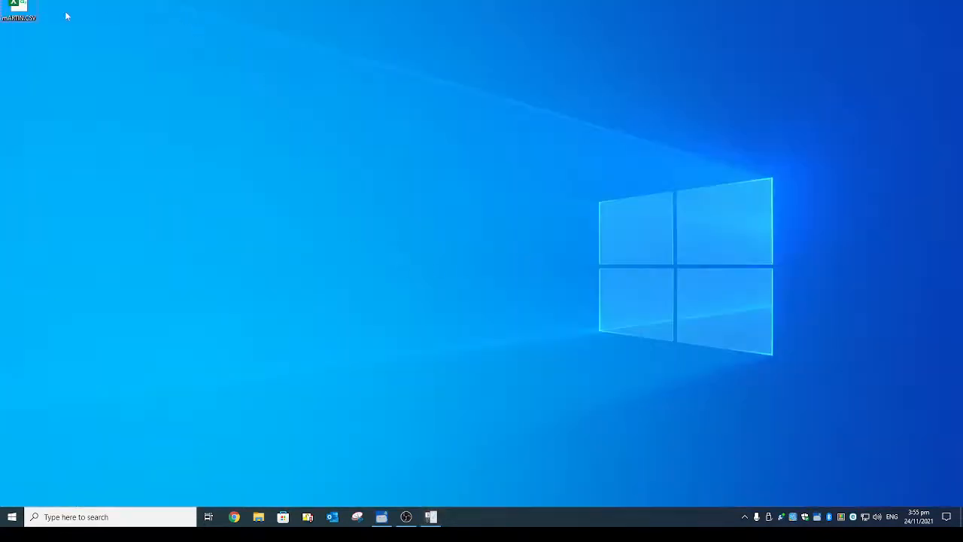
left_click_drag(16, 6, 209, 153)
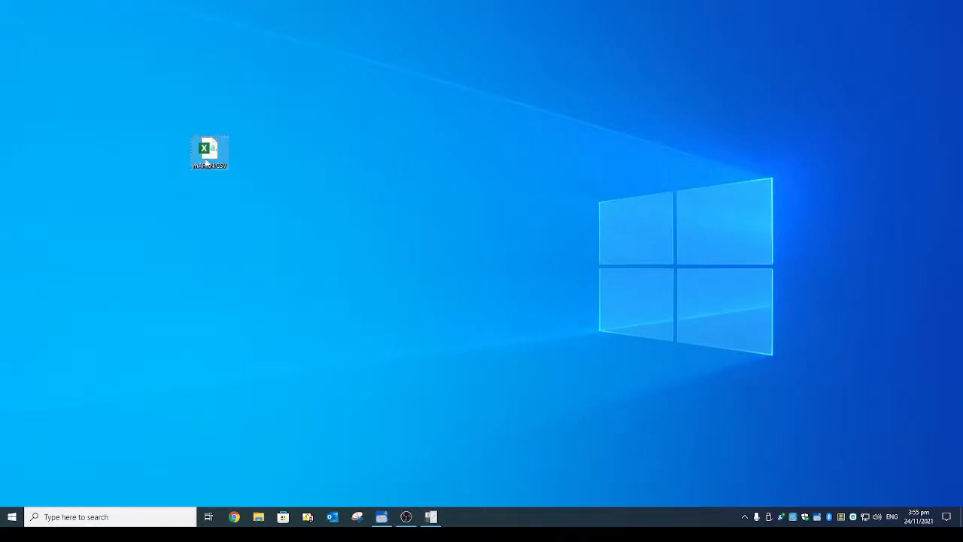
double_click(210, 153)
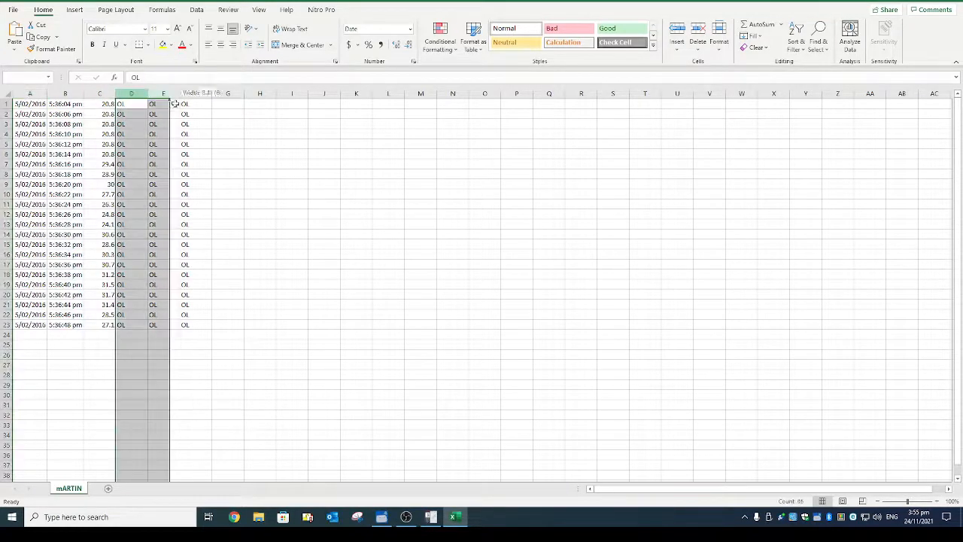
- Delete the OL reading columns D to F, keeping date, time and temperature
right_click(164, 98)
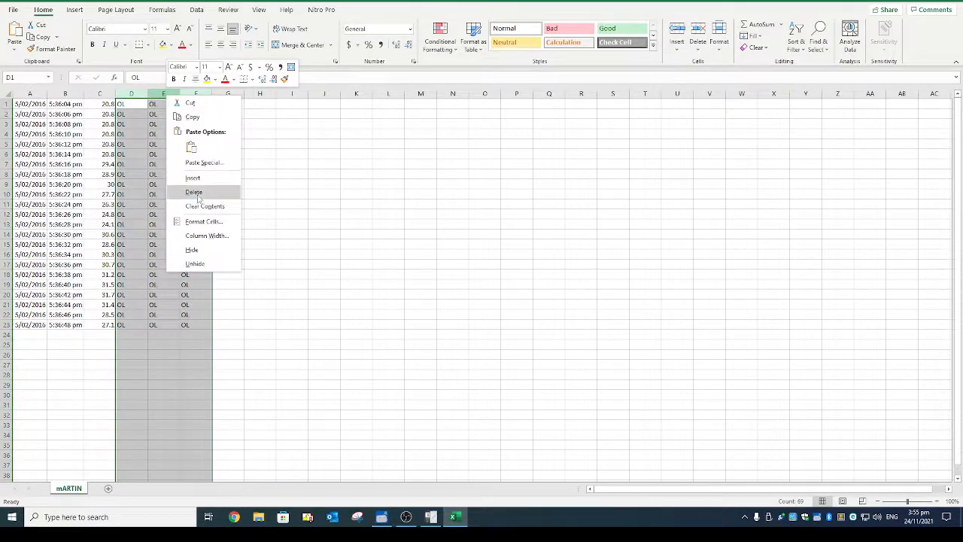
left_click(193, 192)
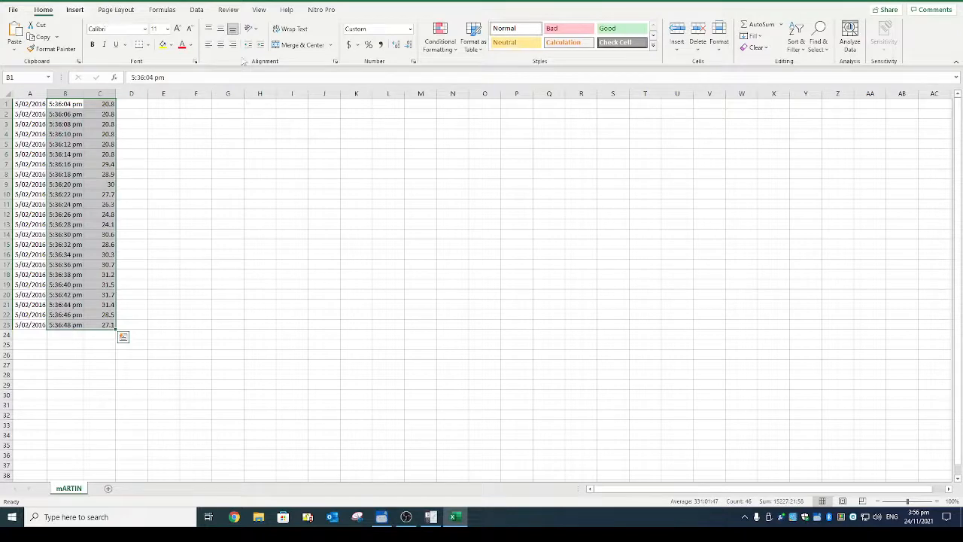
left_click(74, 9)
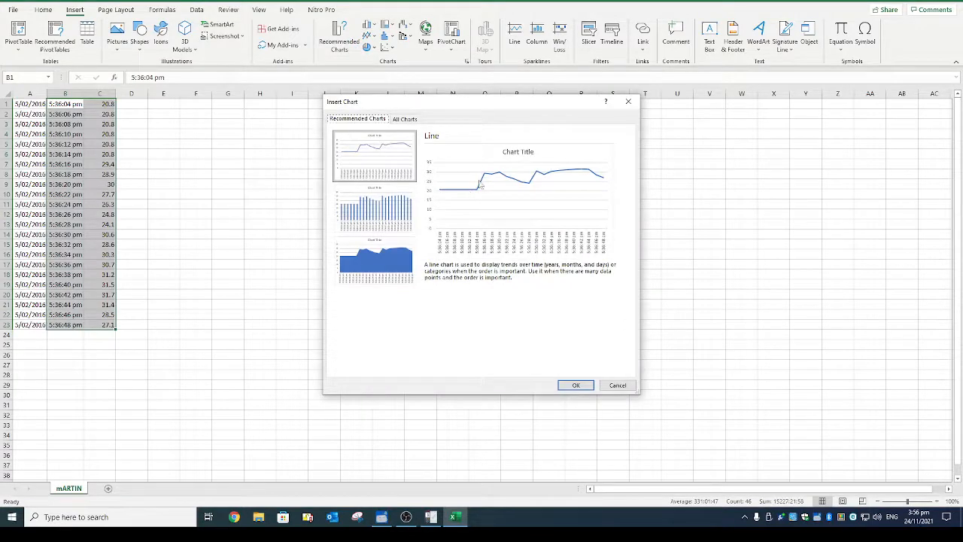
- Insert the recommended Line chart of temperature over time from B1:C23
left_click(576, 385)
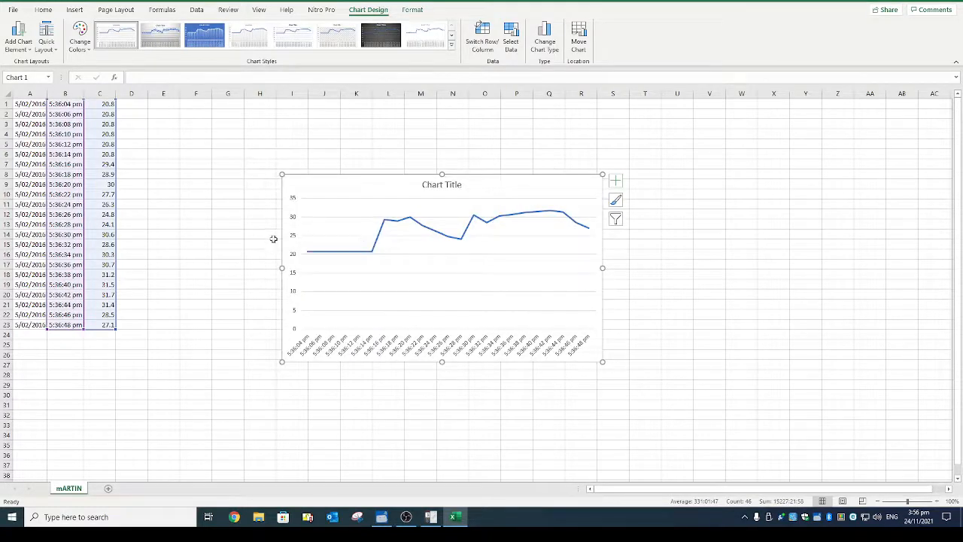
mouse_move(345, 107)
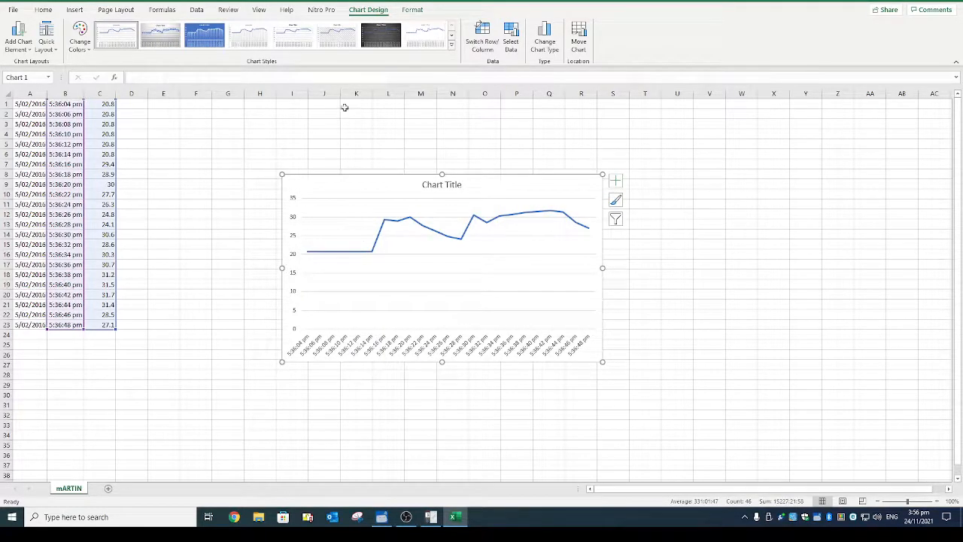